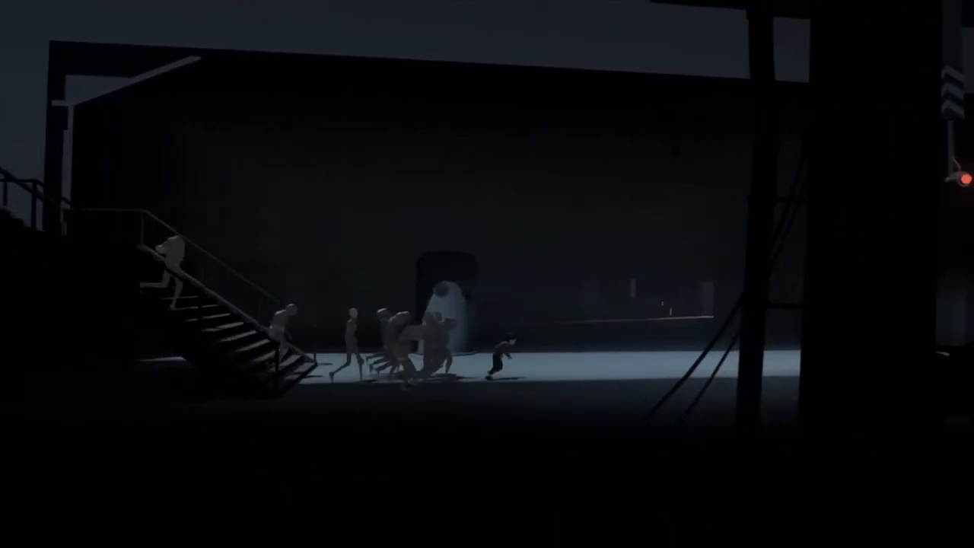
scroll("right", 3)
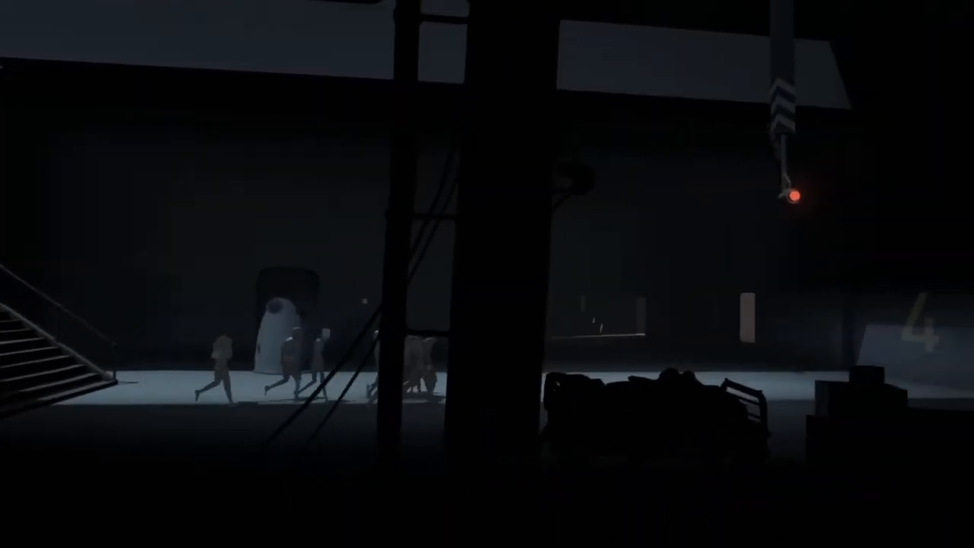